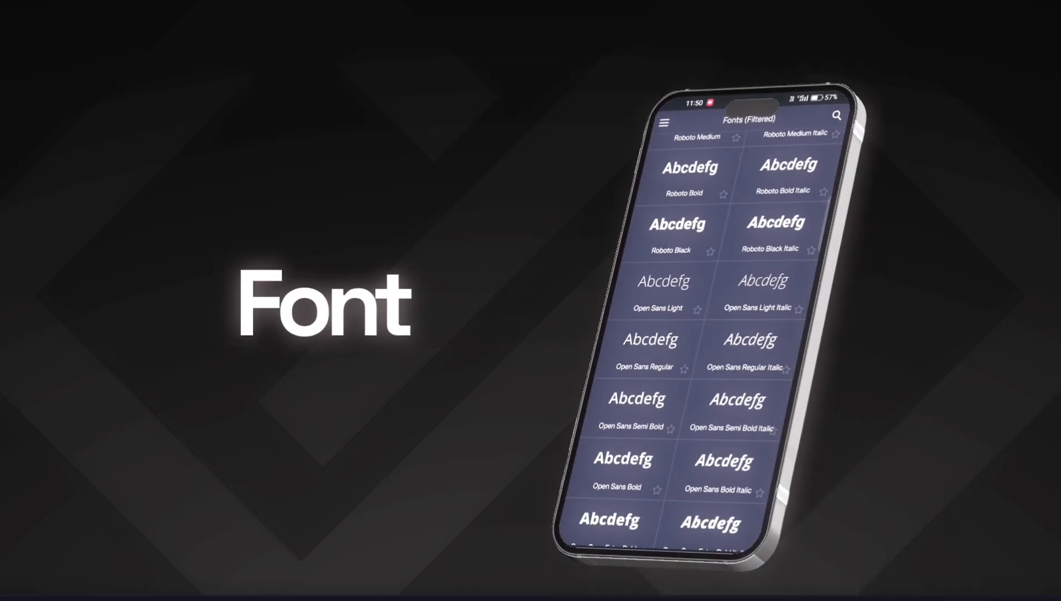
# - Extract the Sora.zip archive as 'Sora' into the Import Font folder
pyautogui.scroll(-3)
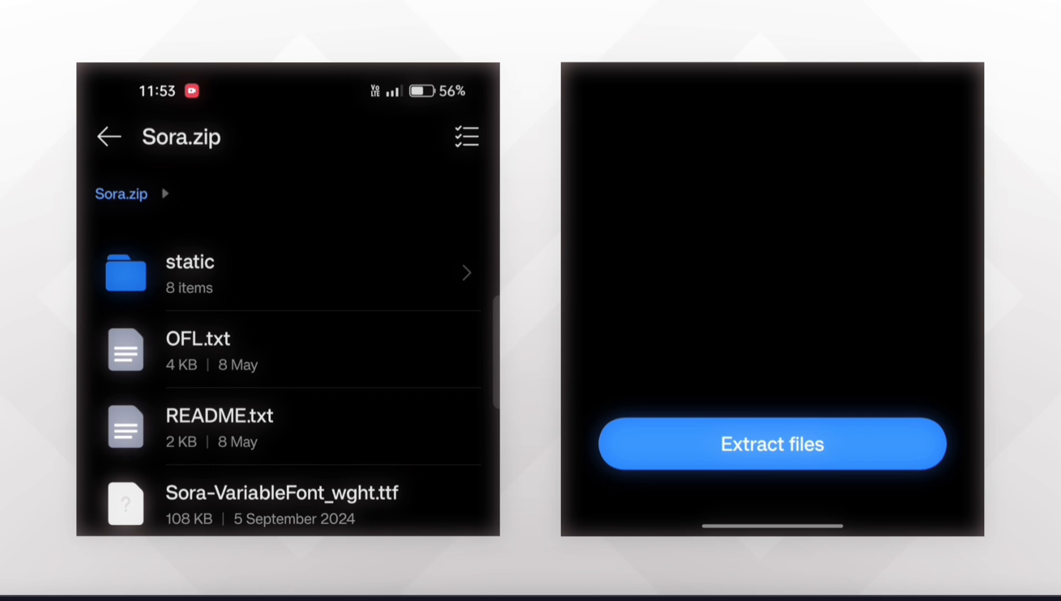
pyautogui.click(771, 444)
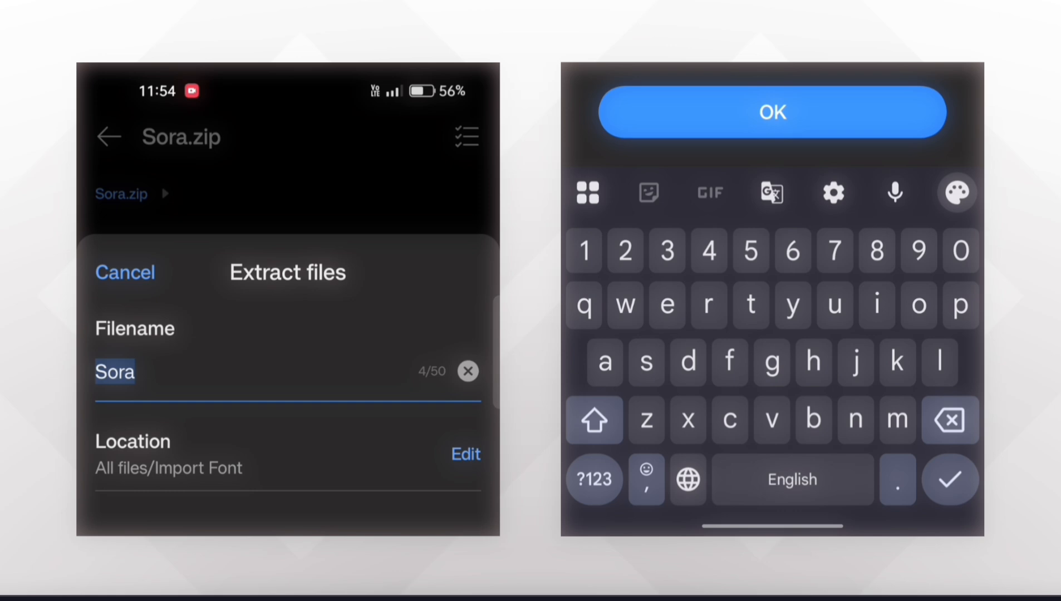
pyautogui.click(771, 112)
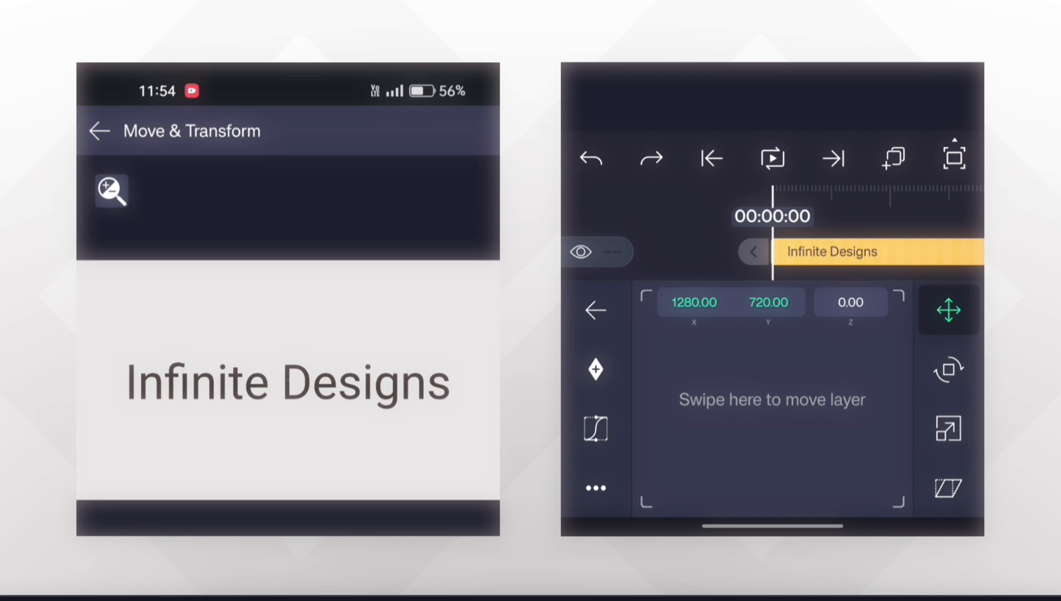
# - Leave Move & Transform and edit the Infinite Designs text, showing its font choices (Roboto Regular)
pyautogui.click(594, 310)
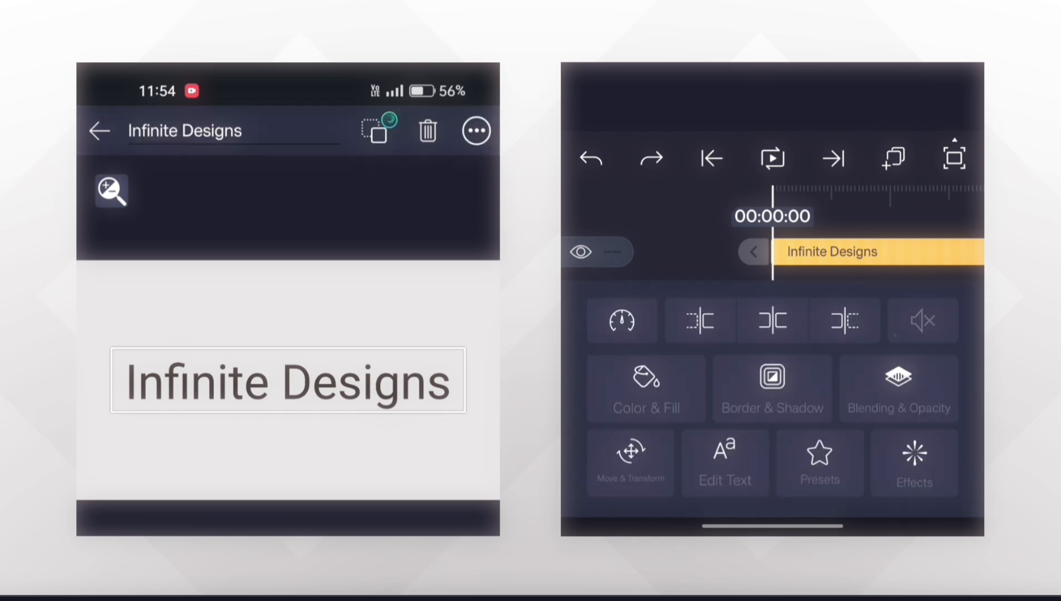
pyautogui.click(722, 463)
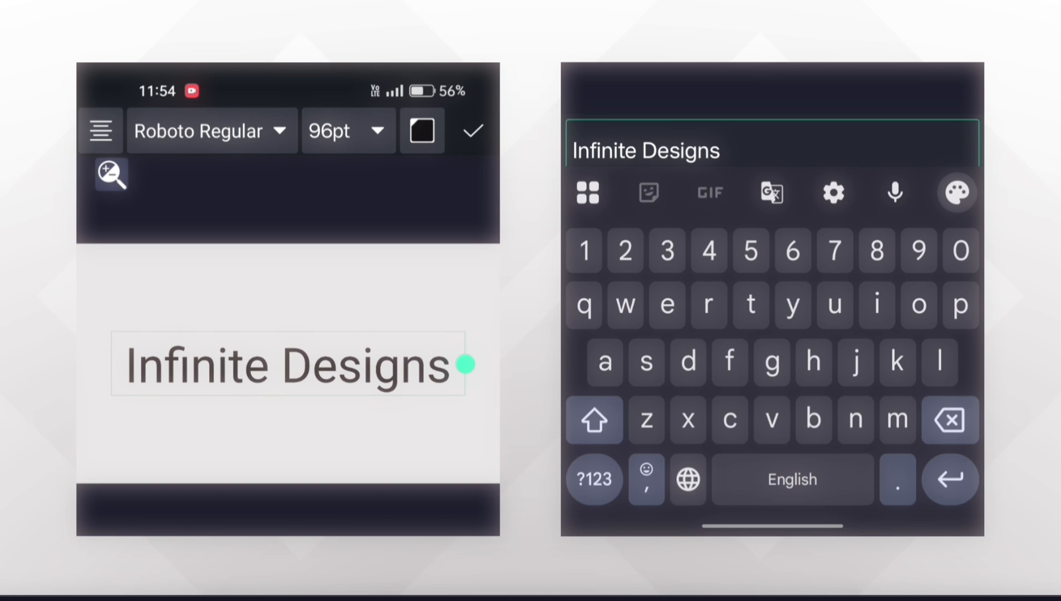
pyautogui.click(211, 131)
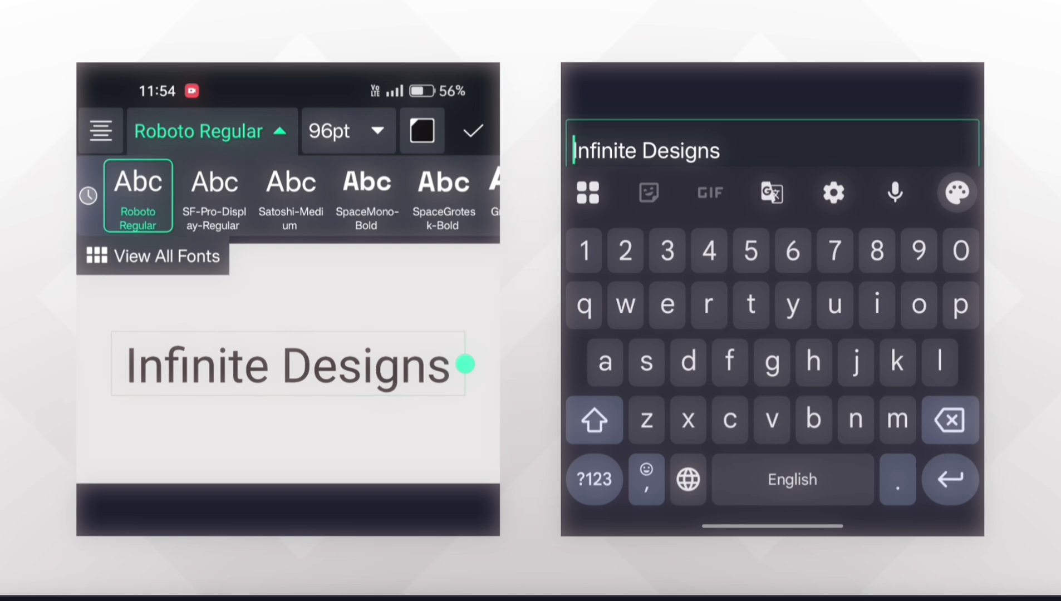
# - Show all fonts in the font browser with its filter and import menu
pyautogui.click(164, 256)
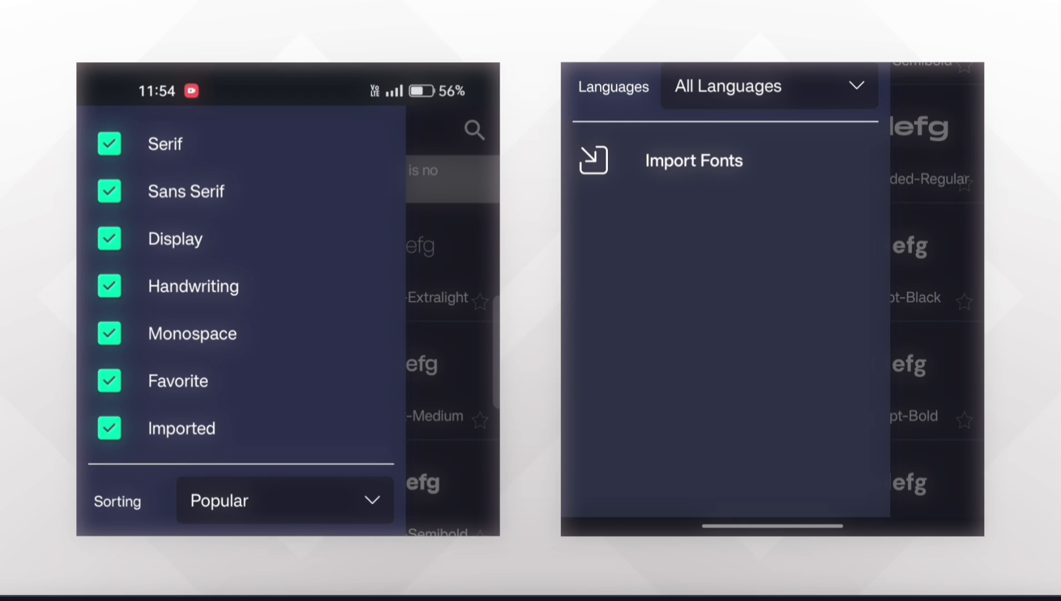
# - Start Import Fonts and navigate to realme 8 > Import Font > Sora to reach the eight TTF files
pyautogui.click(692, 161)
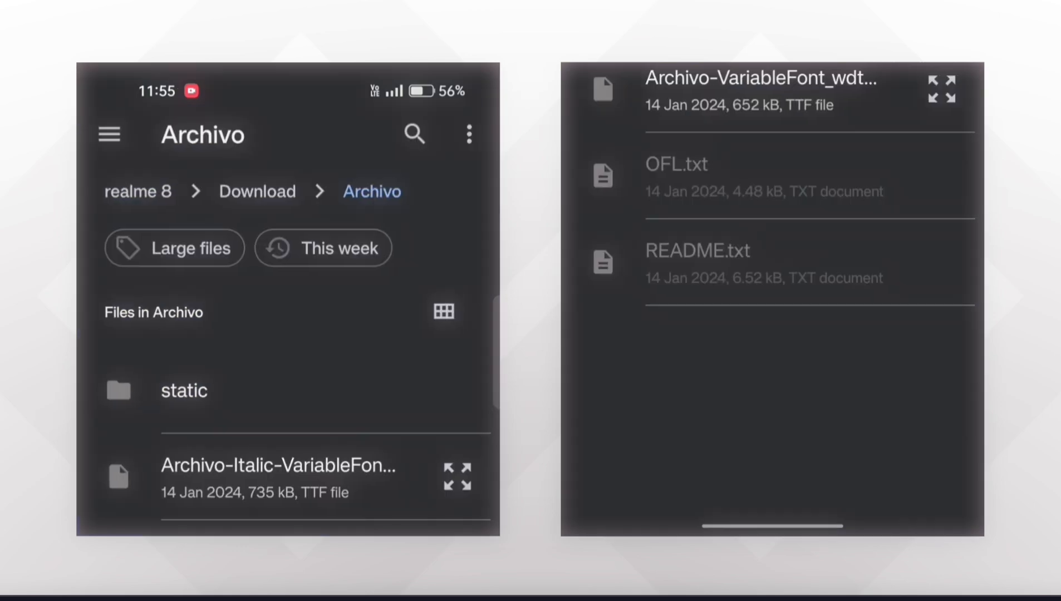
pyautogui.click(258, 190)
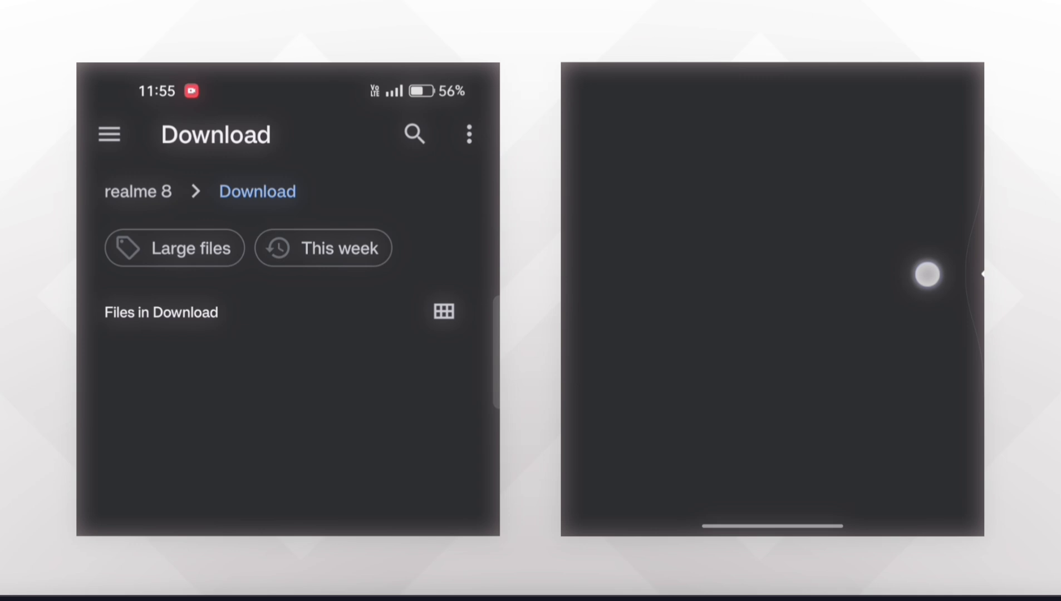
pyautogui.click(137, 191)
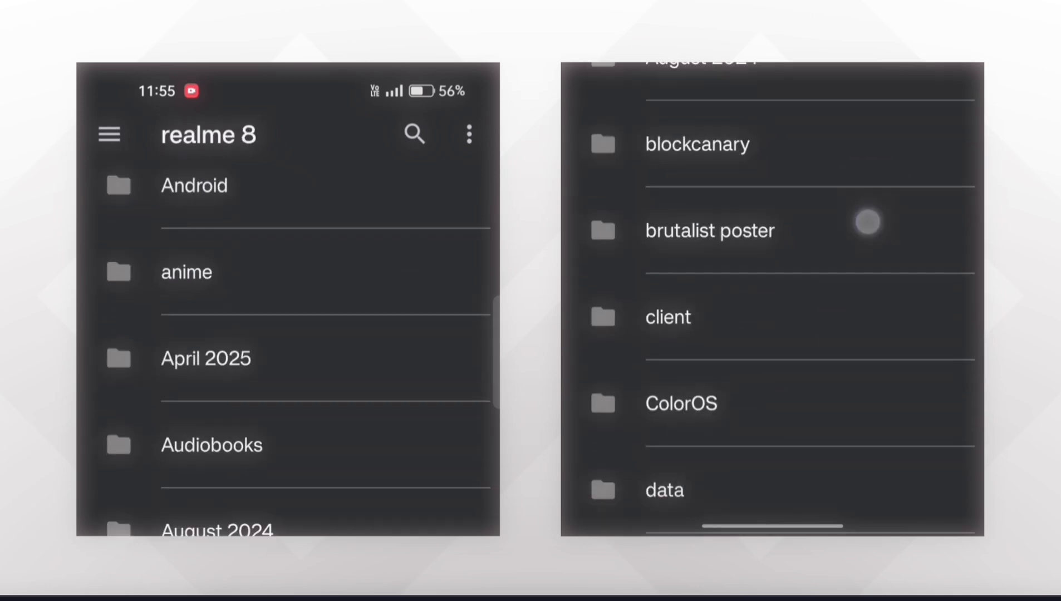
pyautogui.scroll(-3)
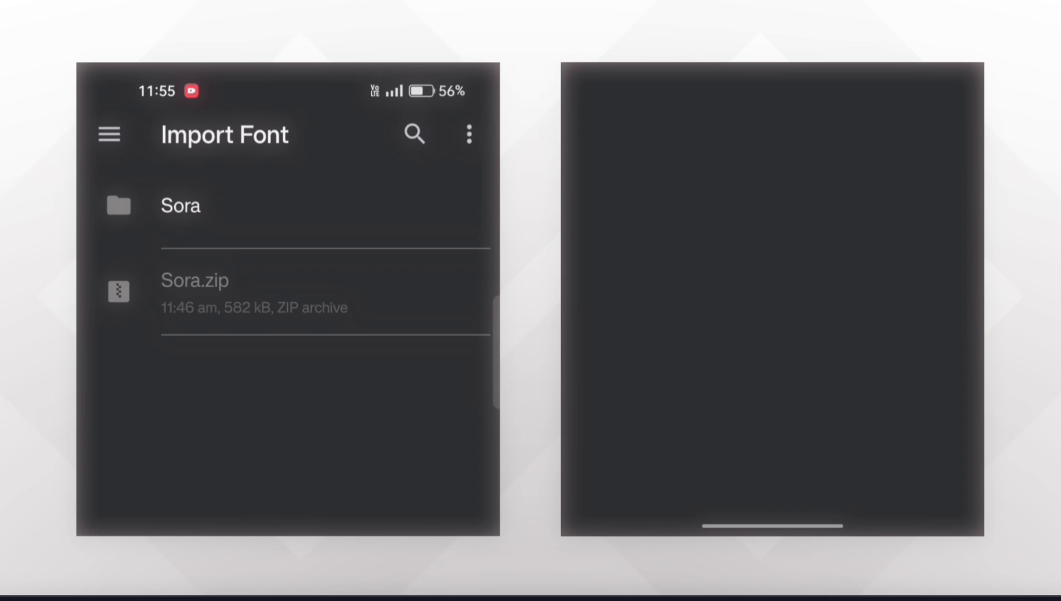
pyautogui.click(179, 206)
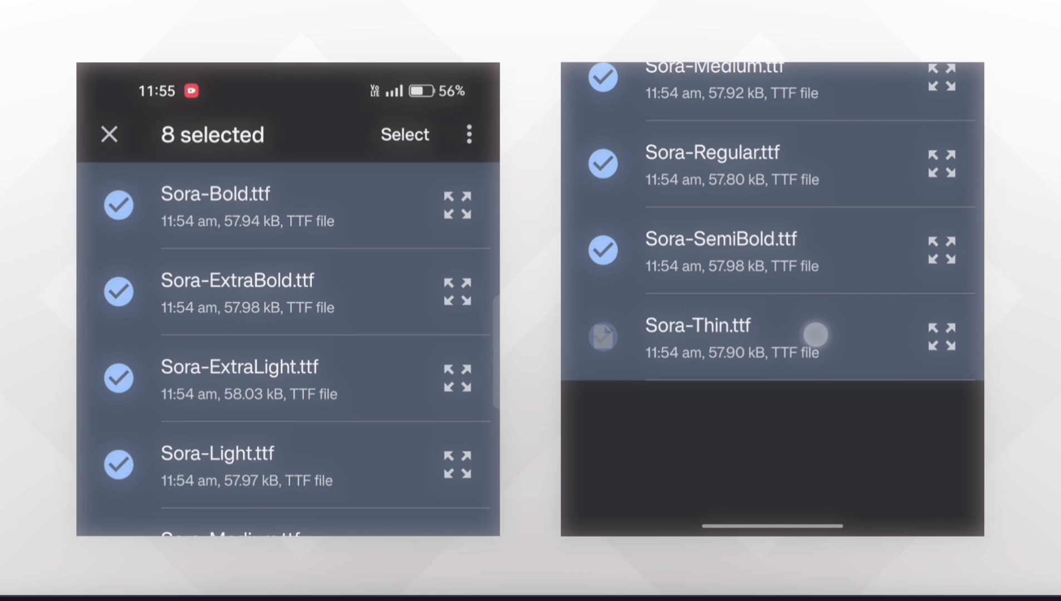
# - Import the eight Sora fonts and apply Sora-SemiBold at 72pt to the Infinite Designs text
pyautogui.click(602, 336)
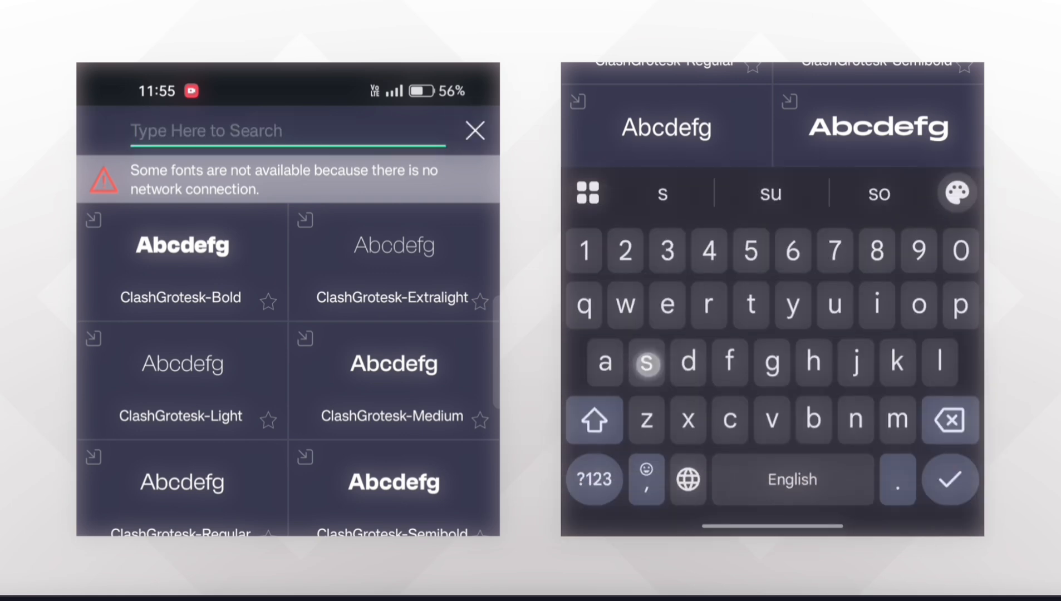
pyautogui.write('sora')
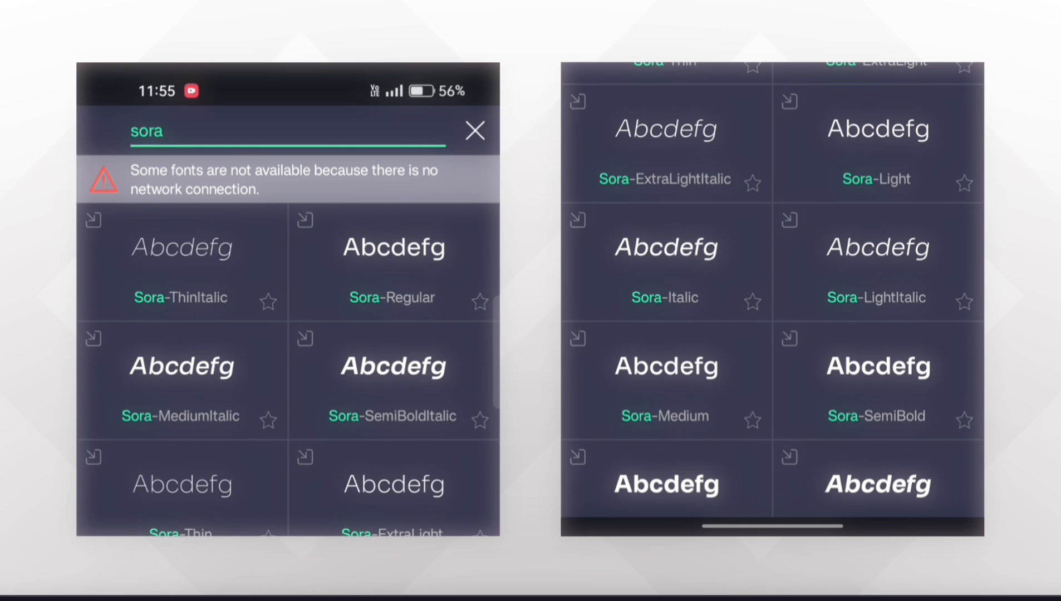
pyautogui.scroll(-3)
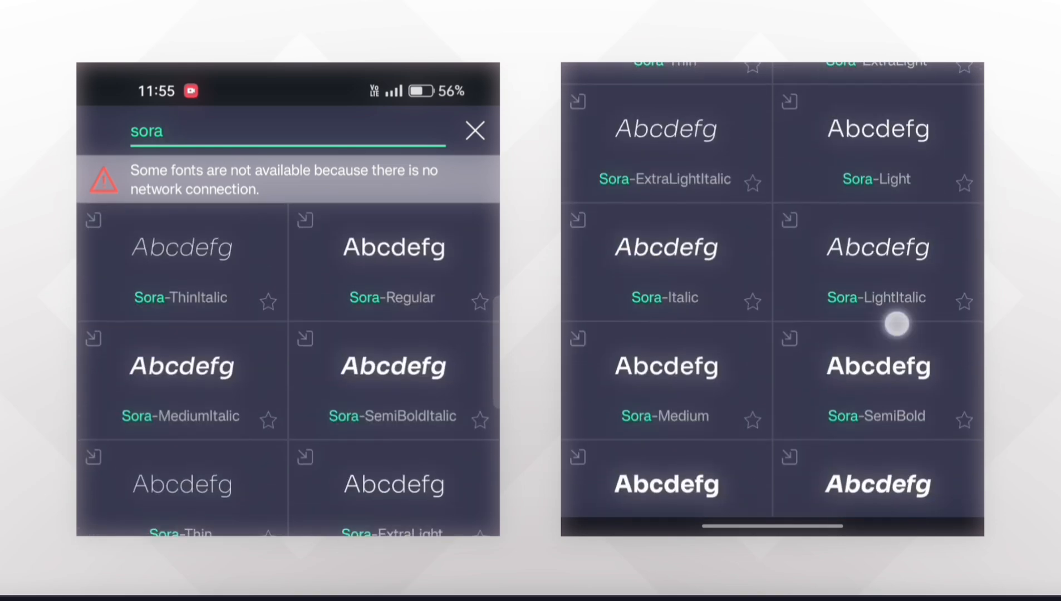
pyautogui.scroll(-3)
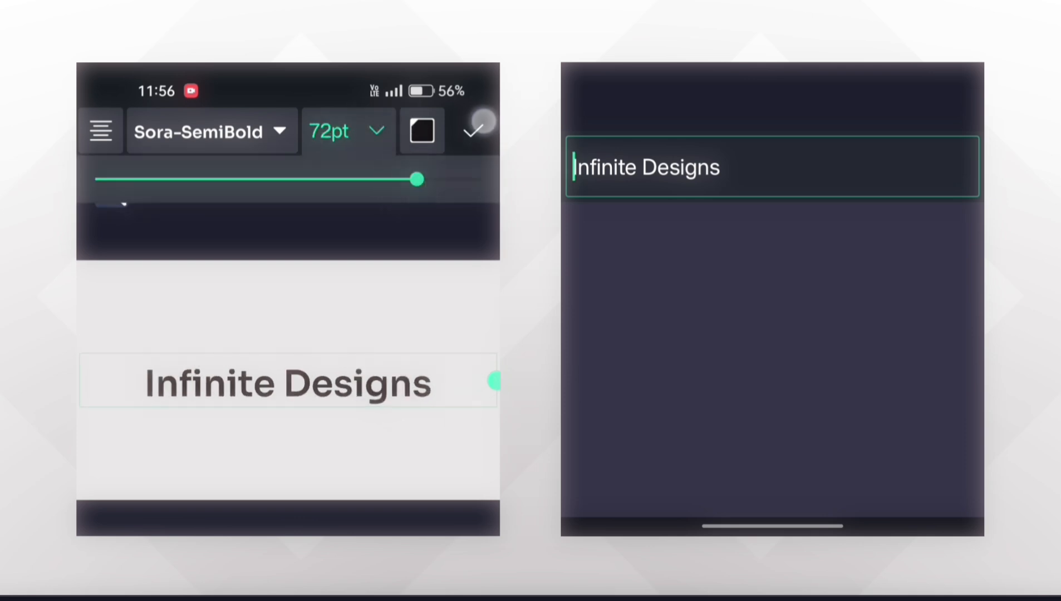
pyautogui.click(473, 130)
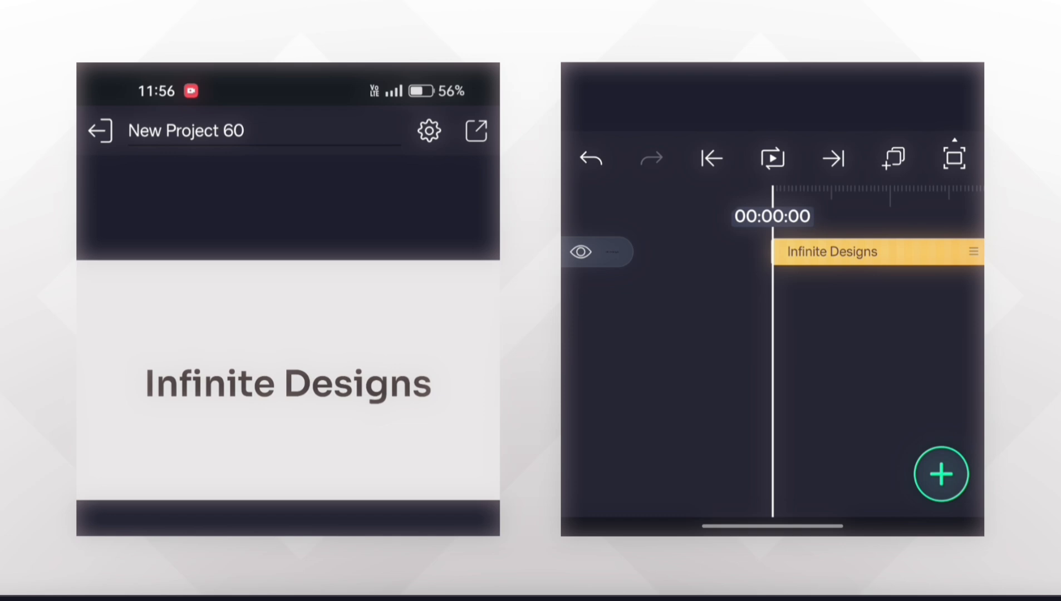